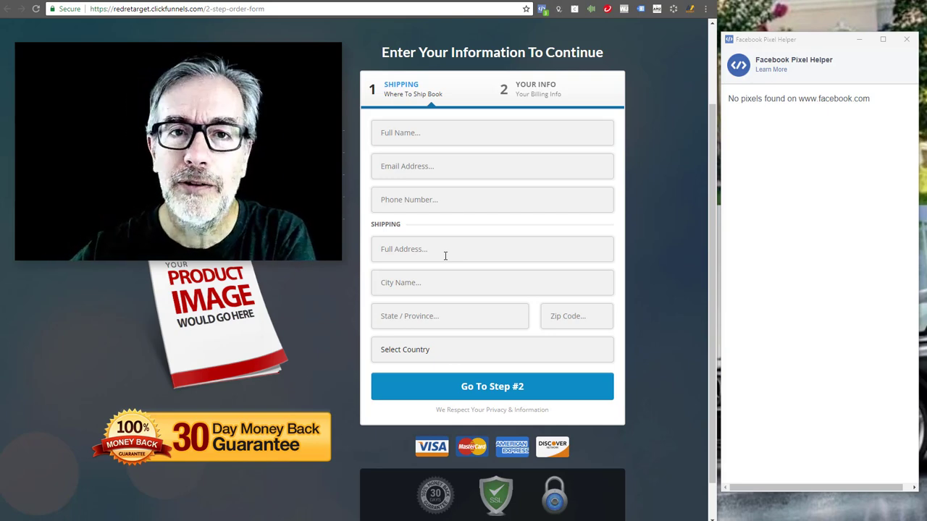
pyautogui.moveTo(662, 239)
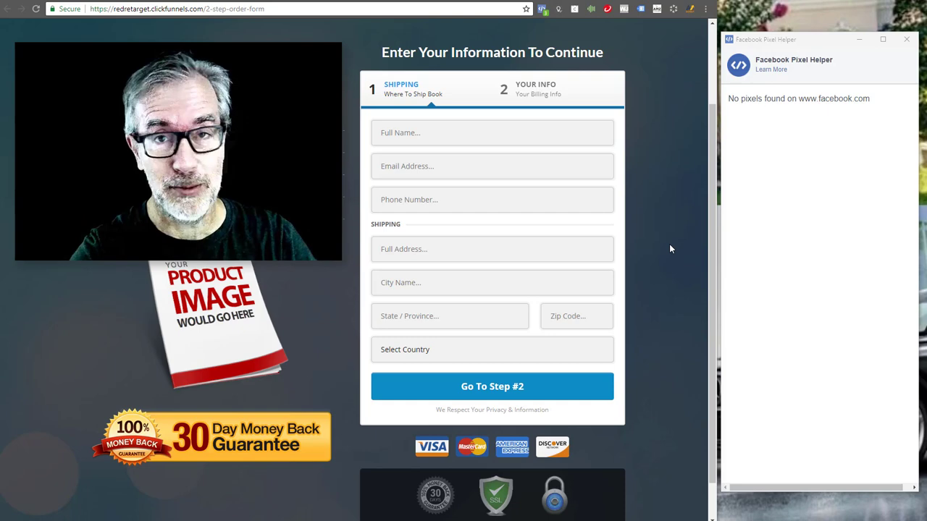
pyautogui.moveTo(681, 215)
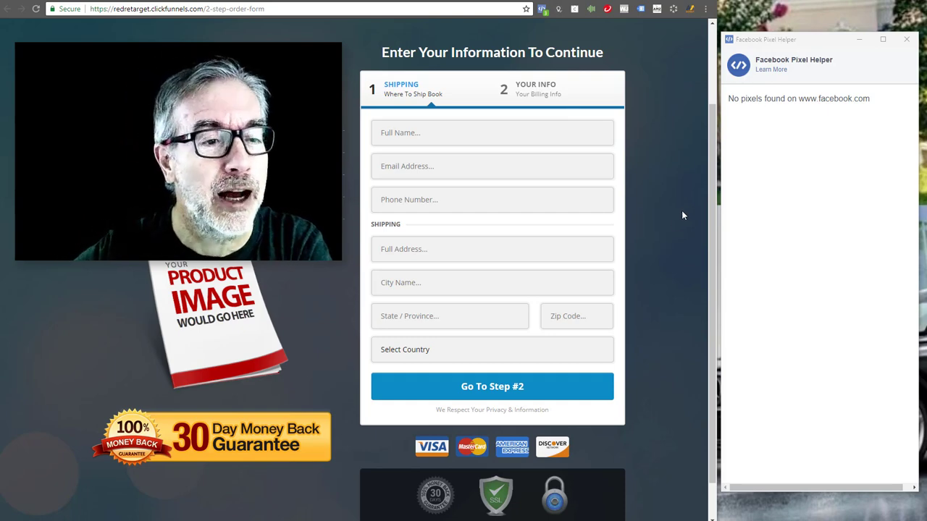
pyautogui.moveTo(688, 214)
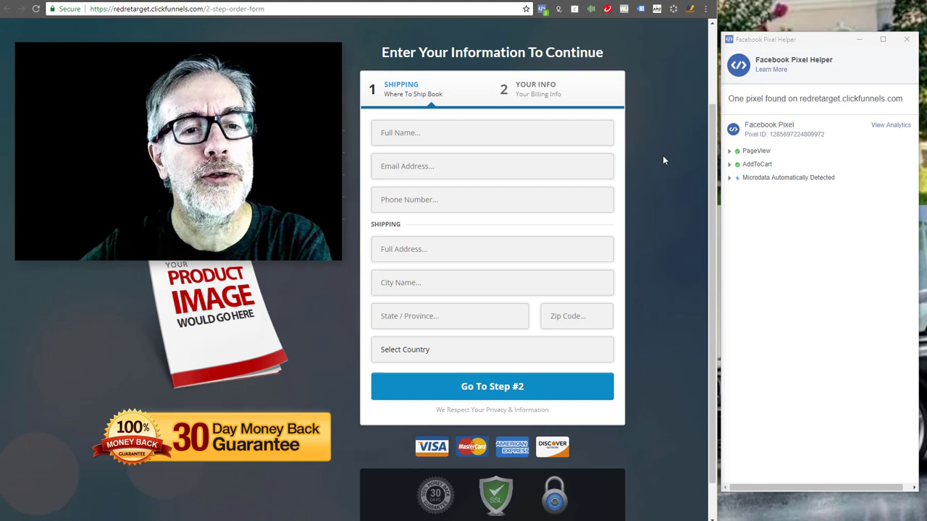
# Step: Expand the AddToCart event in Pixel Helper and reveal its content_ids and full content_name values
pyautogui.click(730, 163)
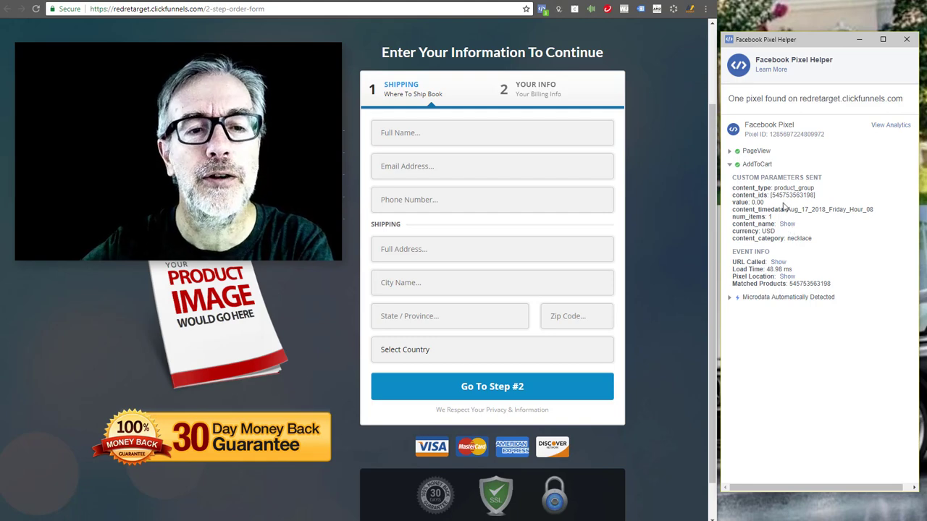
pyautogui.doubleClick(791, 194)
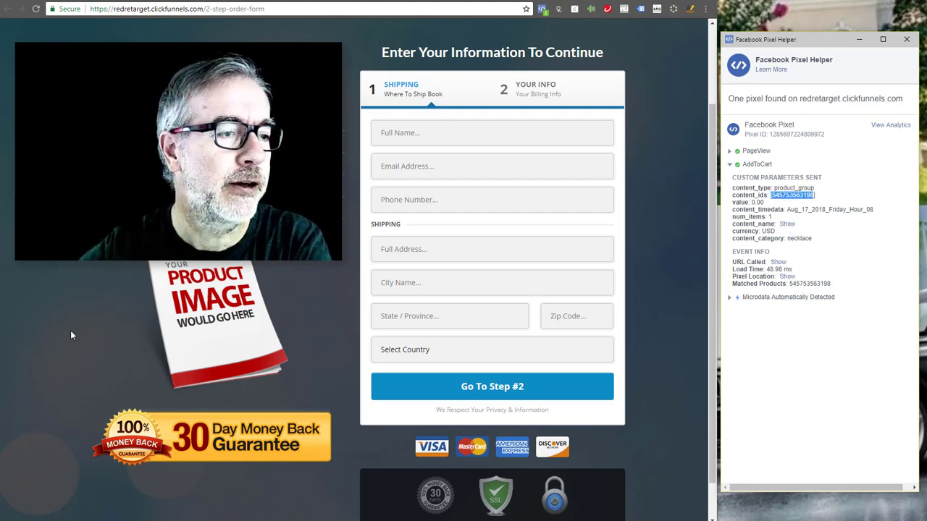
pyautogui.moveTo(79, 391)
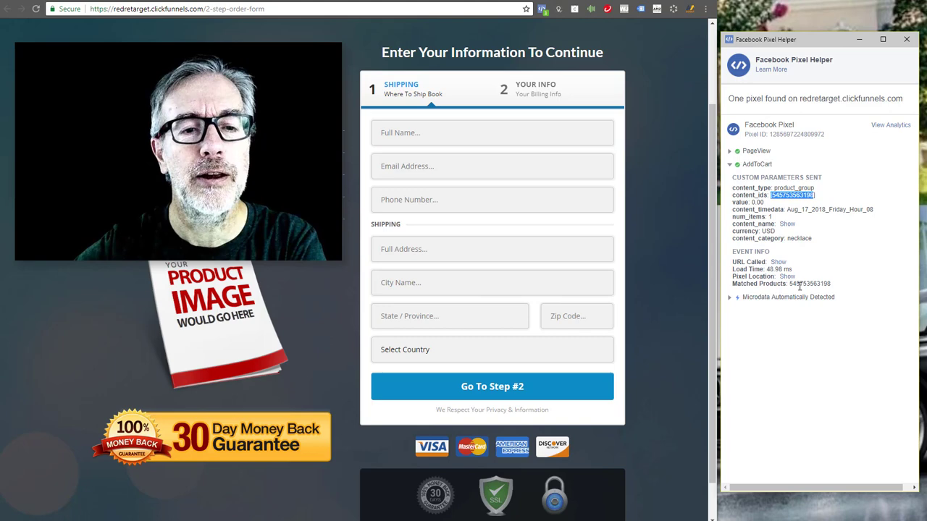
pyautogui.click(788, 223)
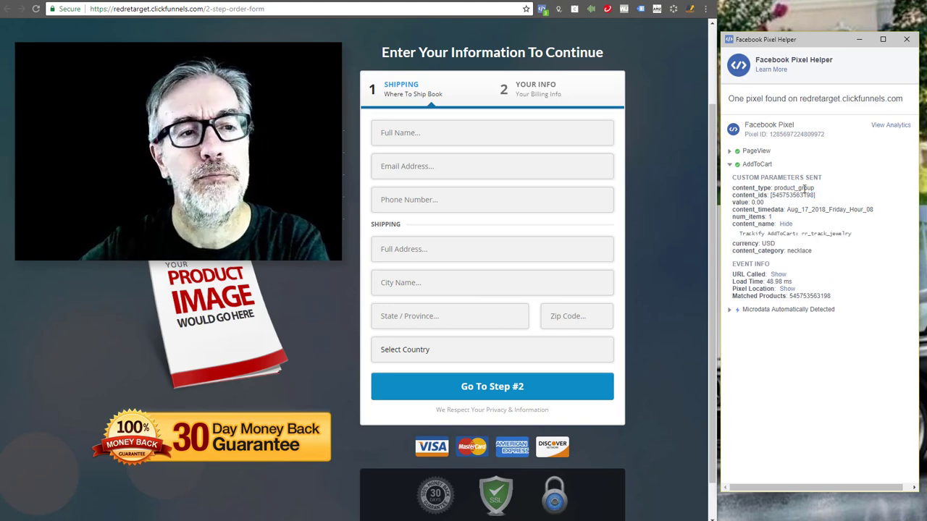
pyautogui.moveTo(688, 229)
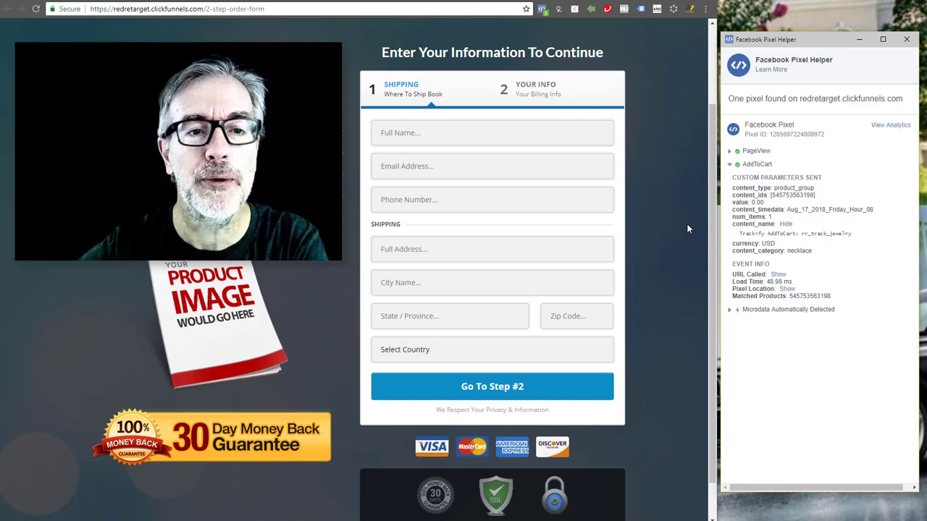
pyautogui.moveTo(755, 205)
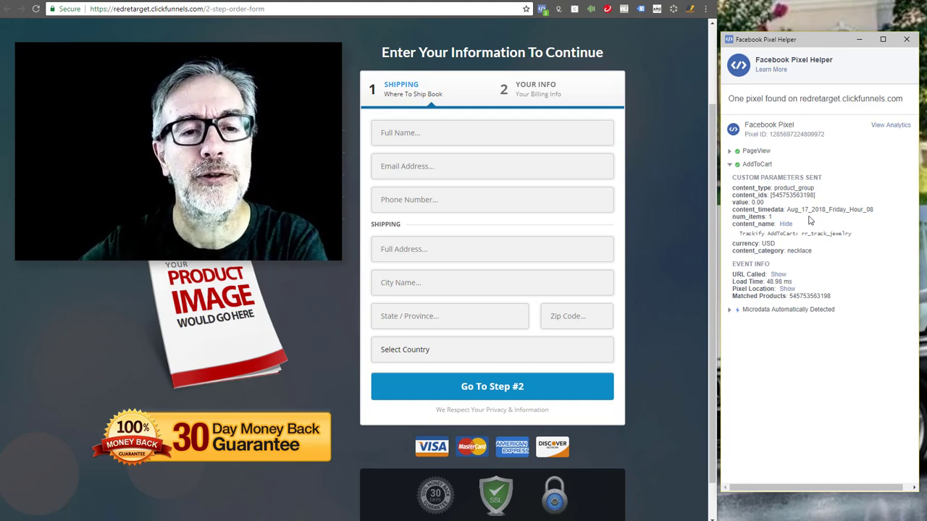
pyautogui.moveTo(776, 209)
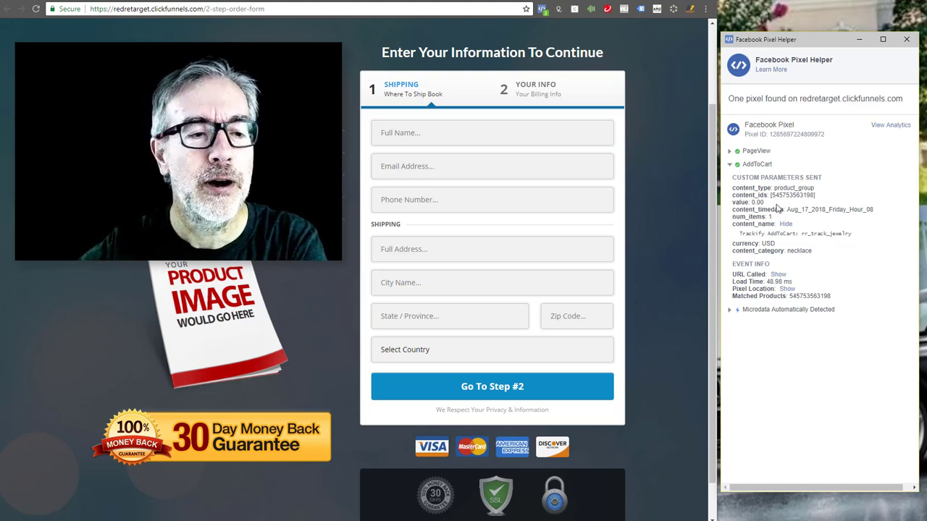
pyautogui.moveTo(773, 210)
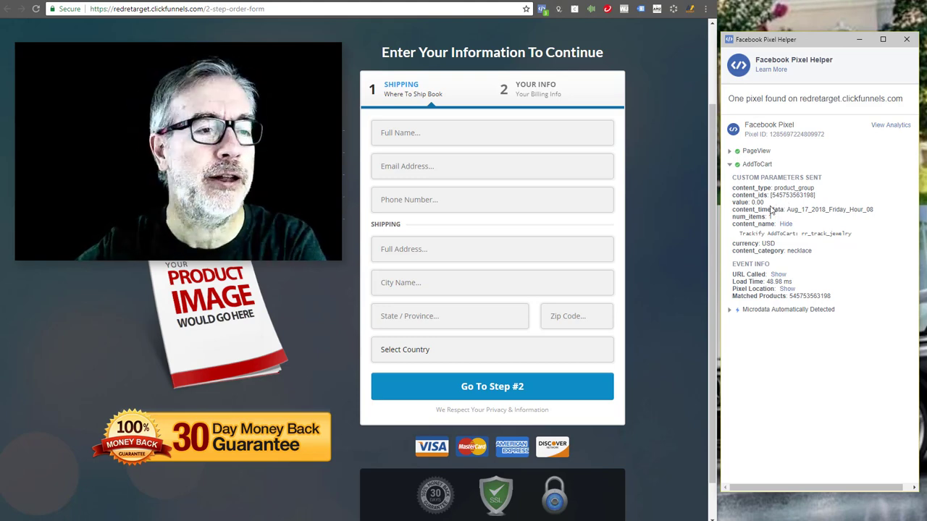
pyautogui.moveTo(666, 278)
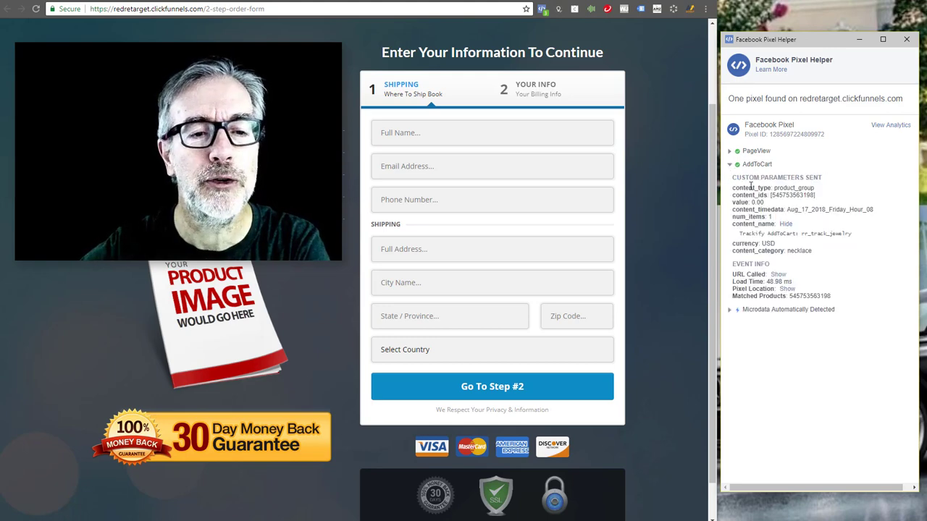
pyautogui.moveTo(703, 391)
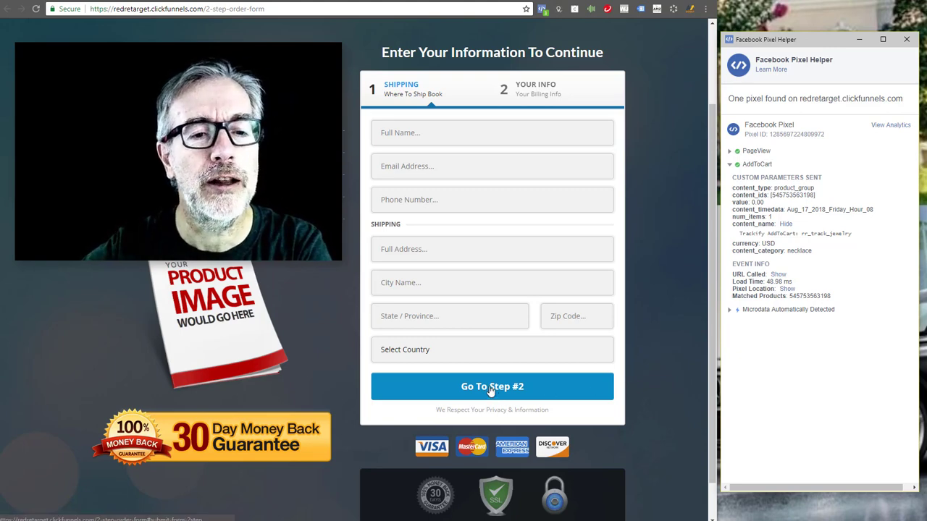
pyautogui.moveTo(503, 341)
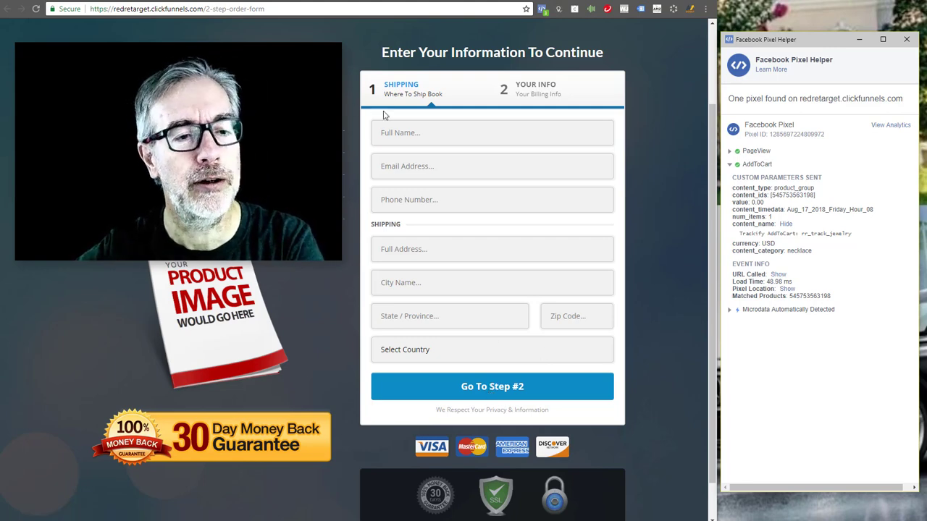
pyautogui.moveTo(363, 61)
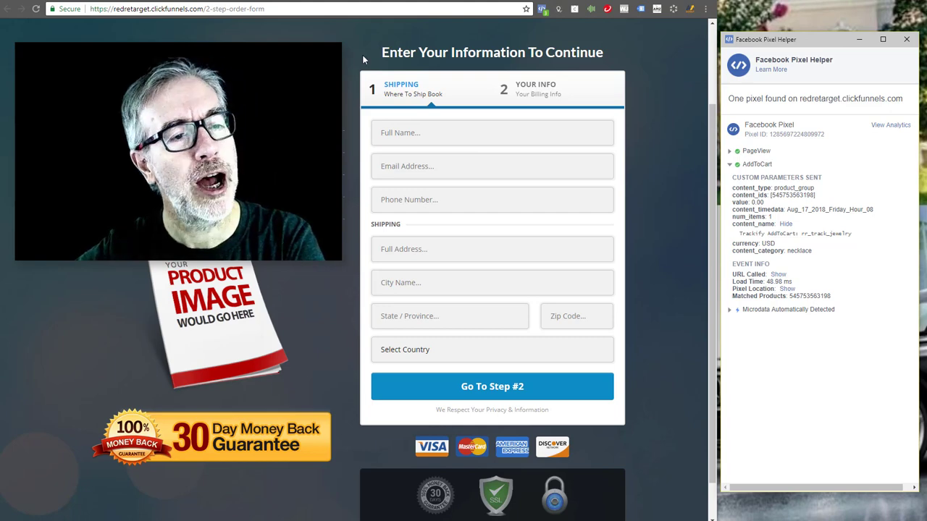
pyautogui.moveTo(332, 317)
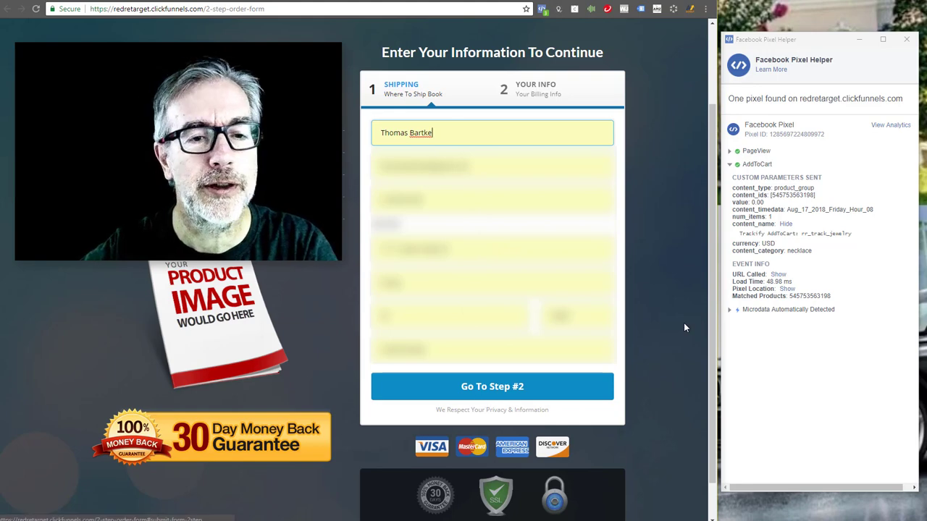
# Step: Advance the order form to step 2 billing and return to the funnel's 2-step order form overview
pyautogui.click(492, 385)
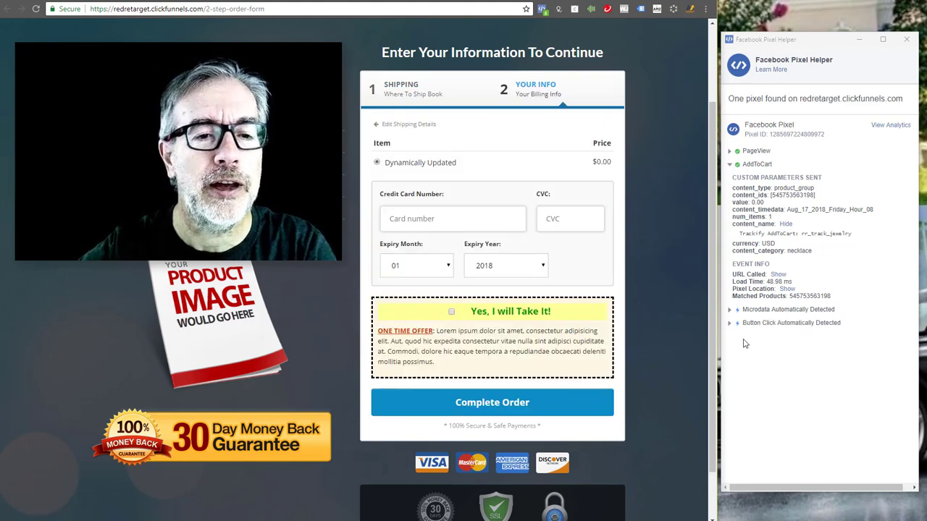
pyautogui.click(450, 311)
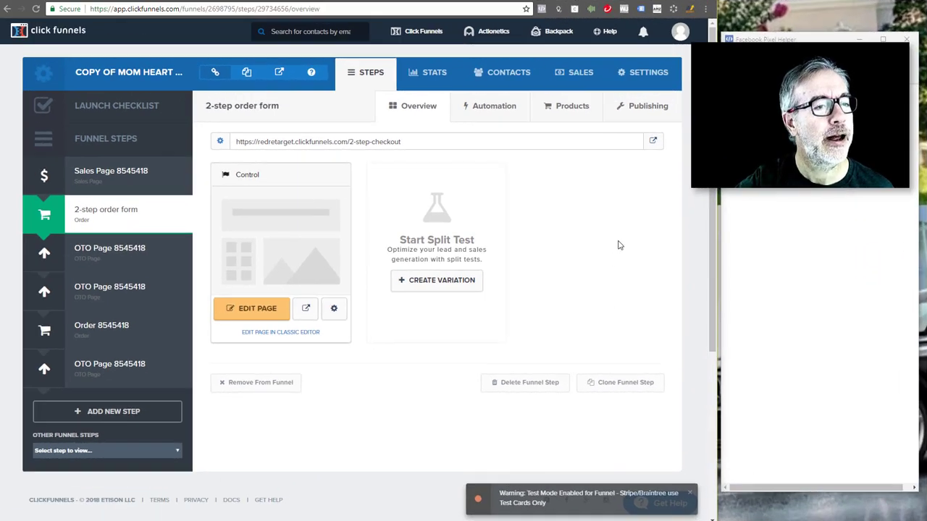
pyautogui.moveTo(66, 222)
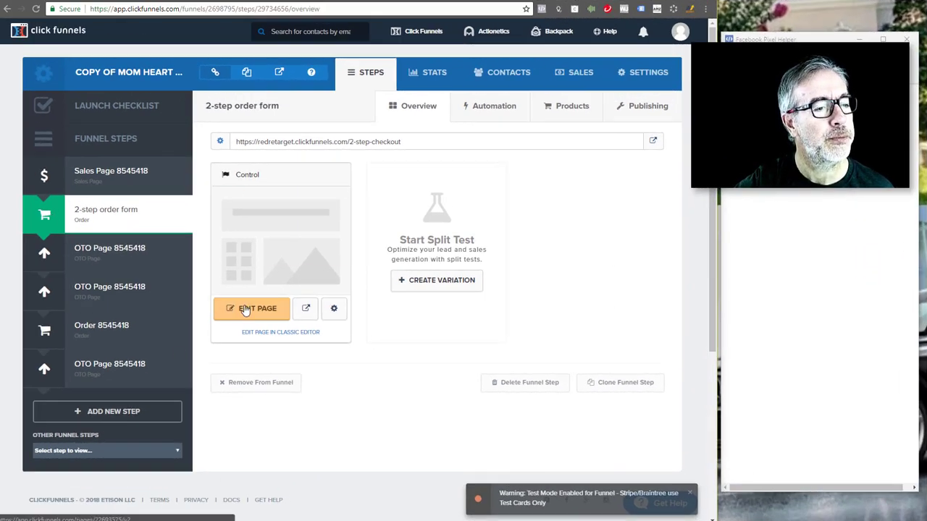
# Step: Open the 2-step order form in the page editor and show its Settings options
pyautogui.click(252, 309)
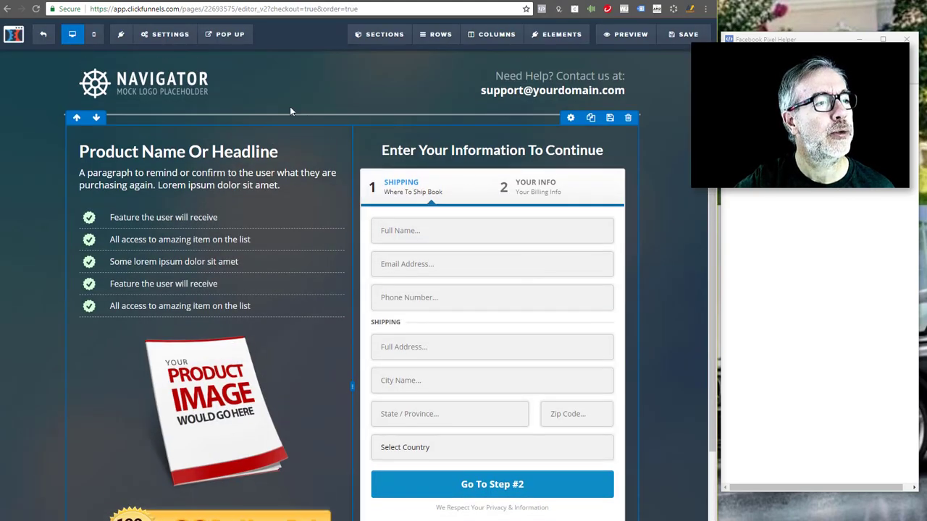
pyautogui.click(171, 35)
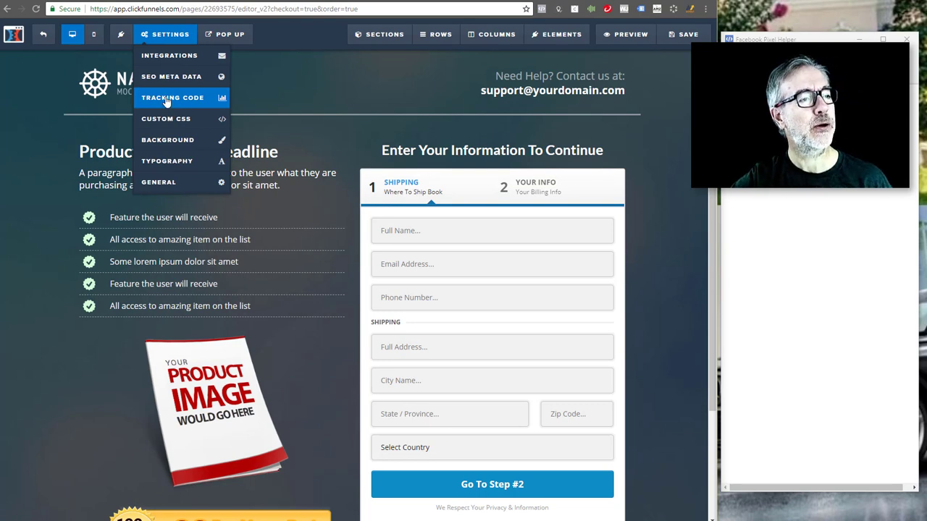
# Step: Open Tracking Code and highlight AddToCart in the header event script
pyautogui.click(172, 97)
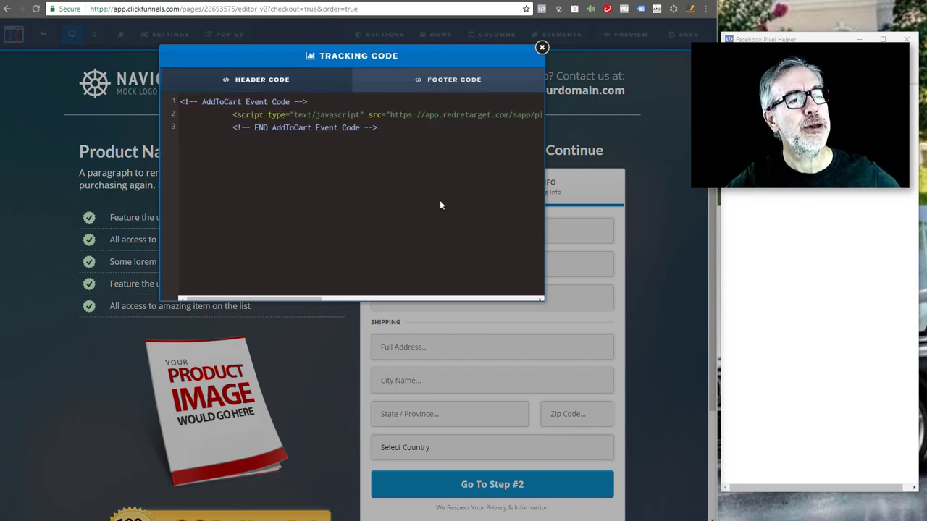
pyautogui.moveTo(417, 196)
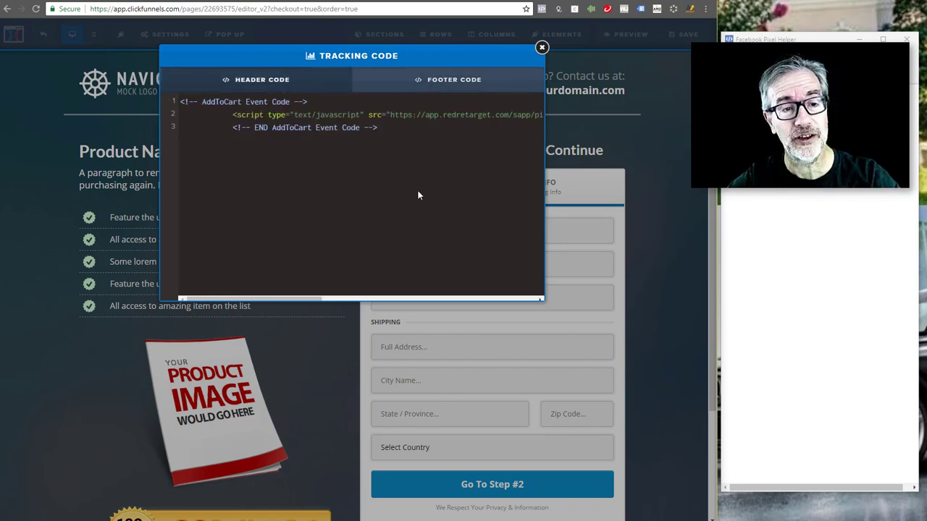
pyautogui.moveTo(425, 216)
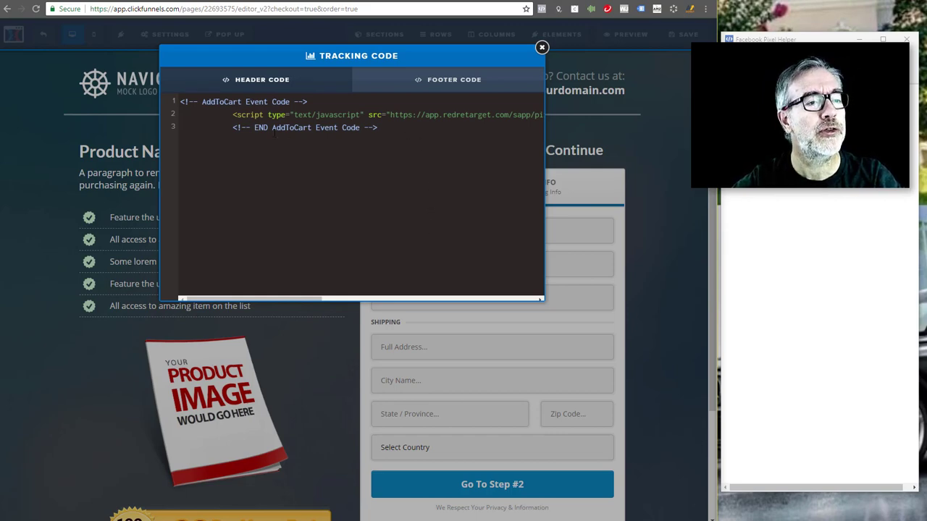
pyautogui.doubleClick(290, 128)
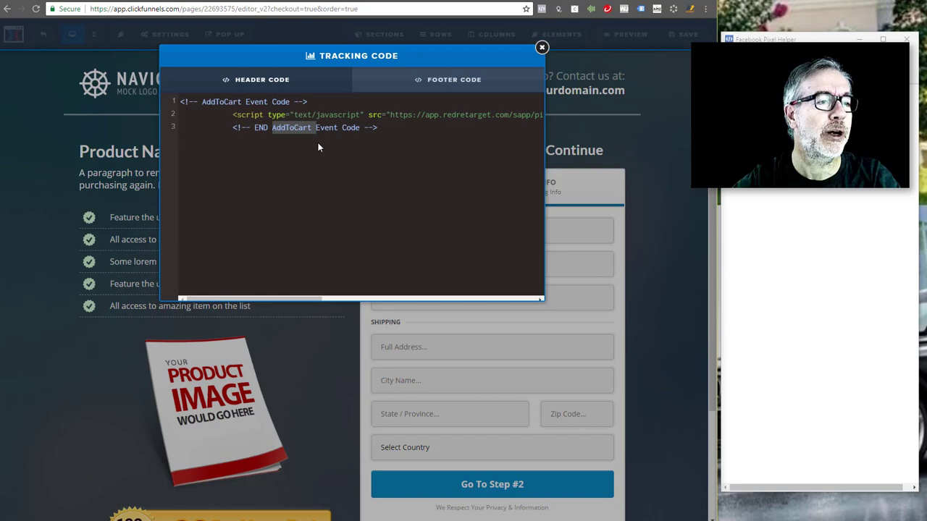
pyautogui.moveTo(371, 162)
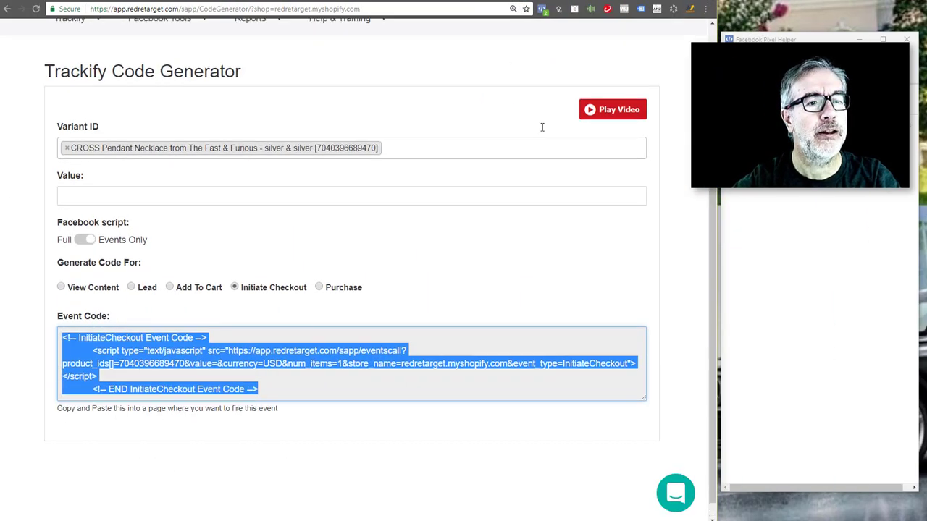
# Step: In Trackify's Code Generator, choose the CROSS Pendant Necklace variant and the Add To Cart event
pyautogui.click(70, 125)
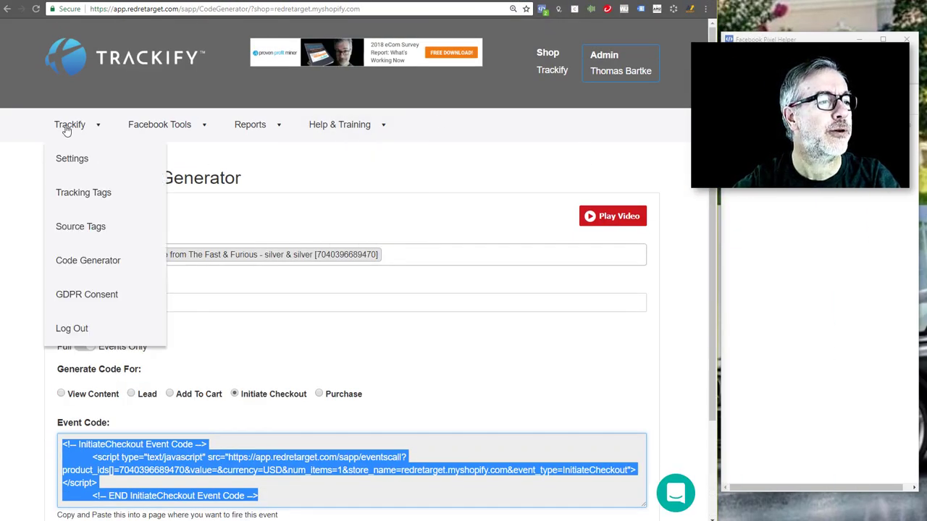
pyautogui.moveTo(87, 260)
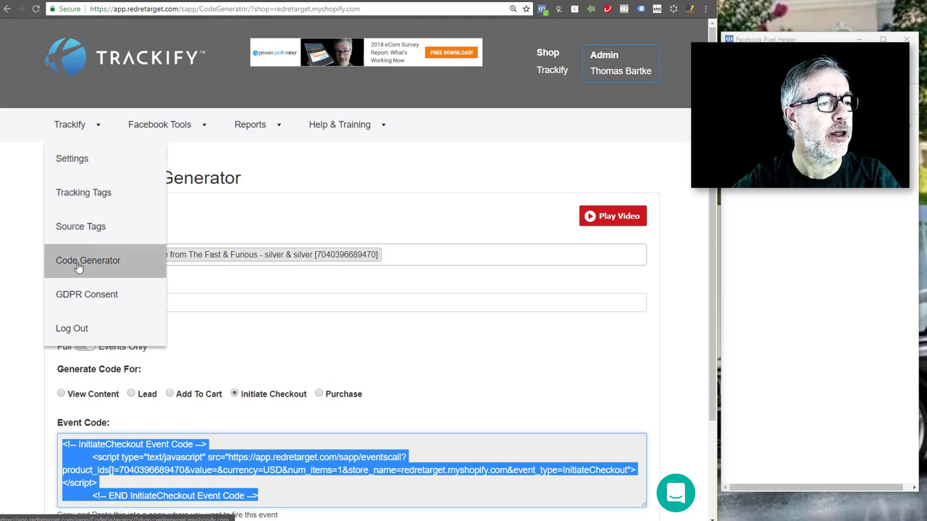
pyautogui.moveTo(81, 263)
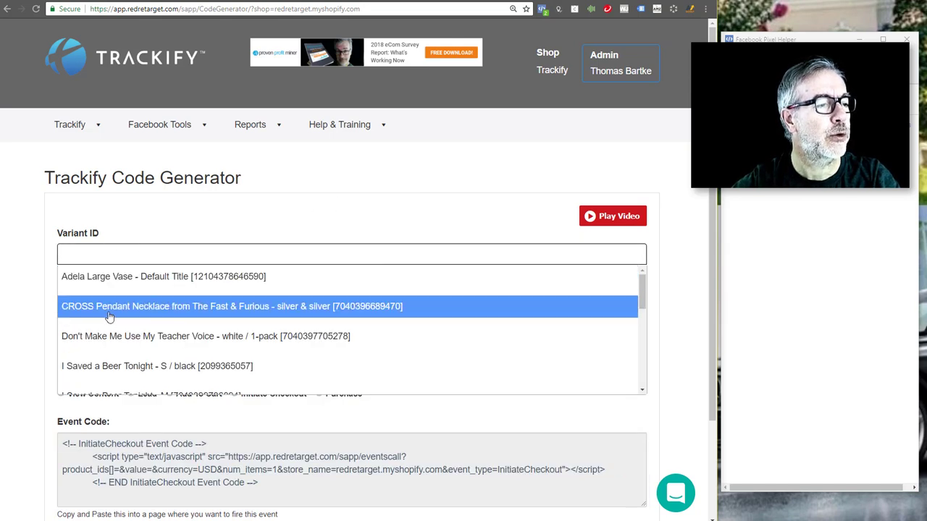
pyautogui.click(232, 305)
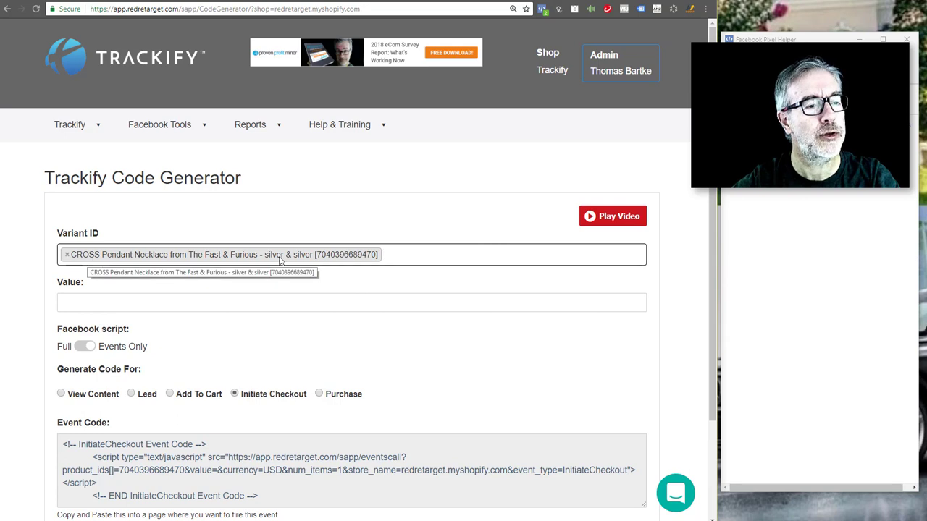
pyautogui.scroll(-3)
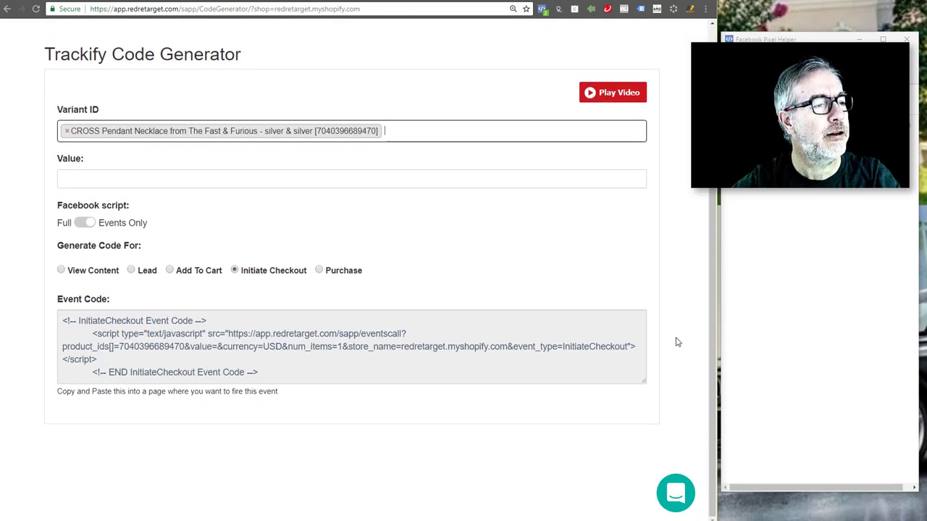
pyautogui.click(84, 223)
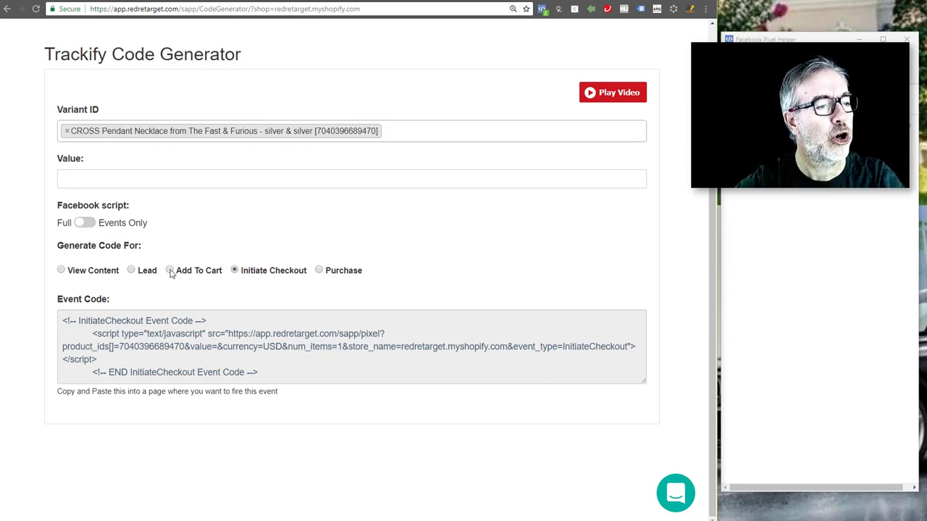
pyautogui.click(169, 271)
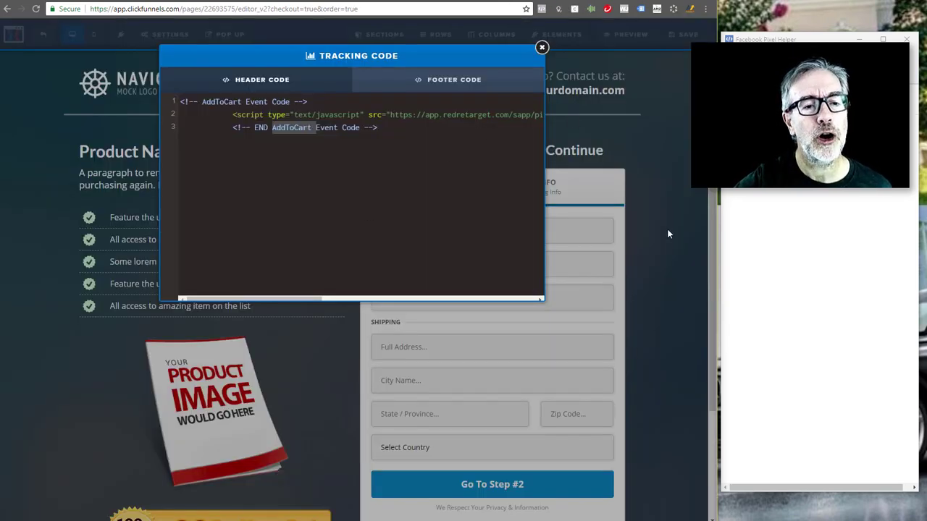
pyautogui.moveTo(648, 352)
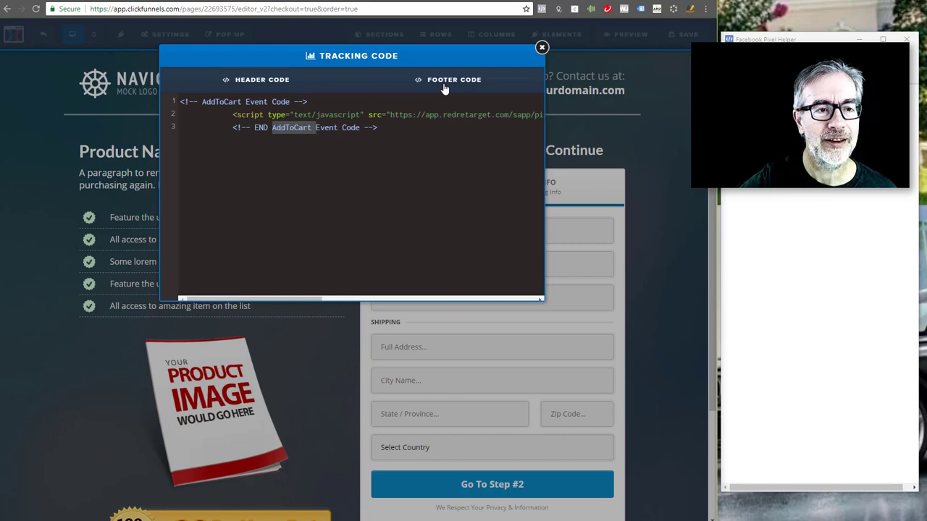
# Step: Show the Footer Code and select the InitiateCheckout event URL on line 10 of the click script
pyautogui.click(455, 79)
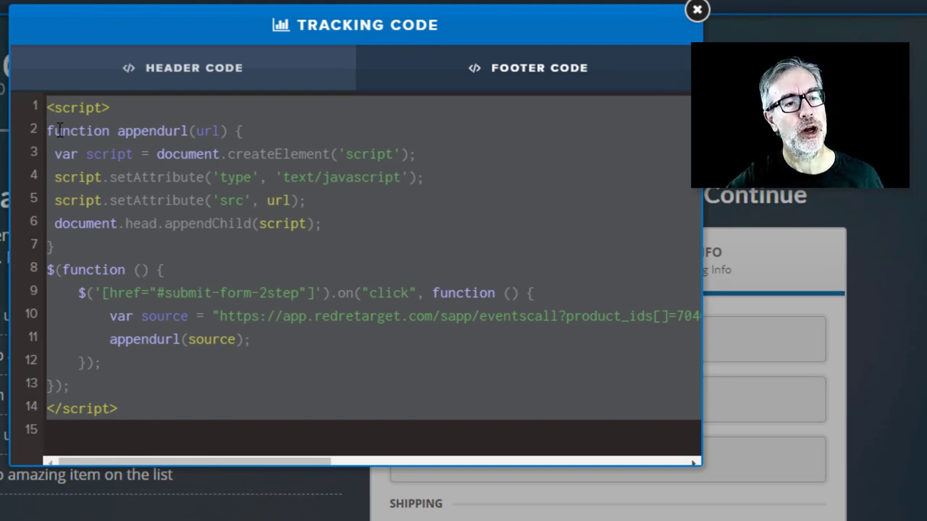
pyautogui.moveTo(123, 168)
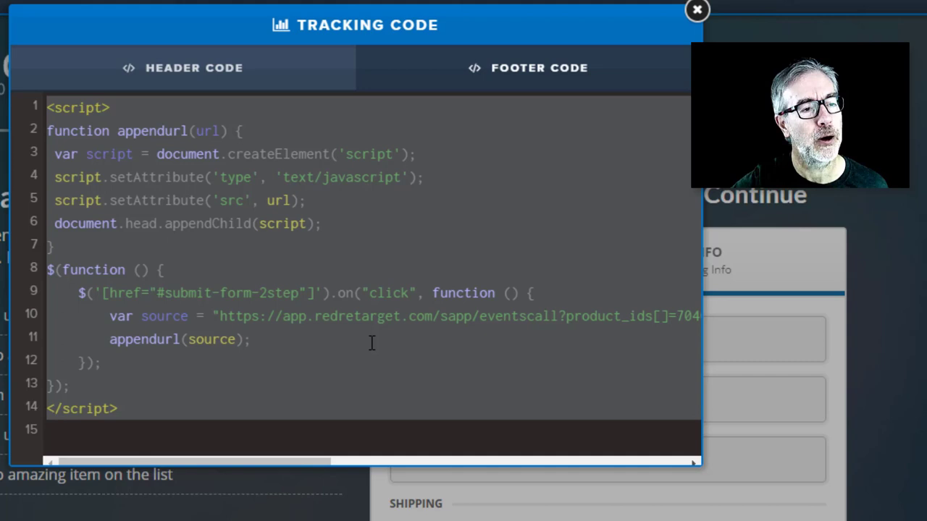
pyautogui.doubleClick(264, 316)
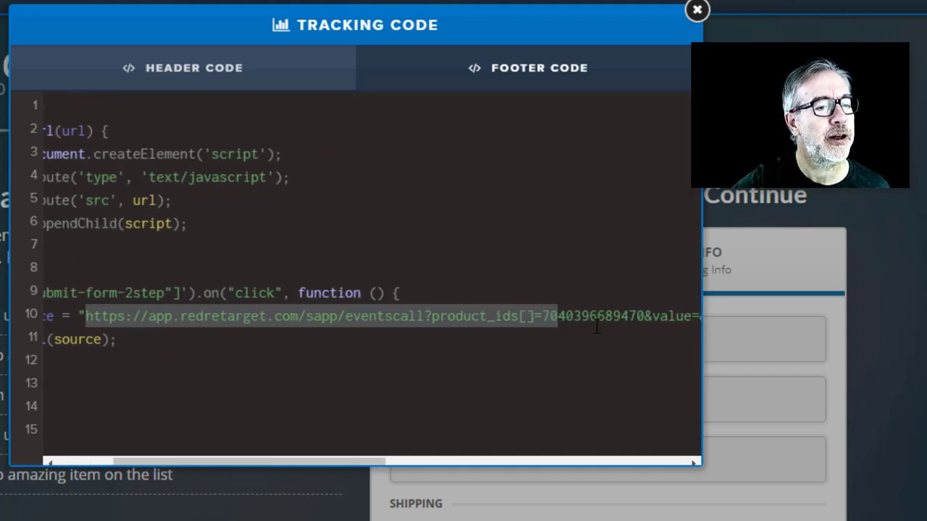
pyautogui.hscroll(3)
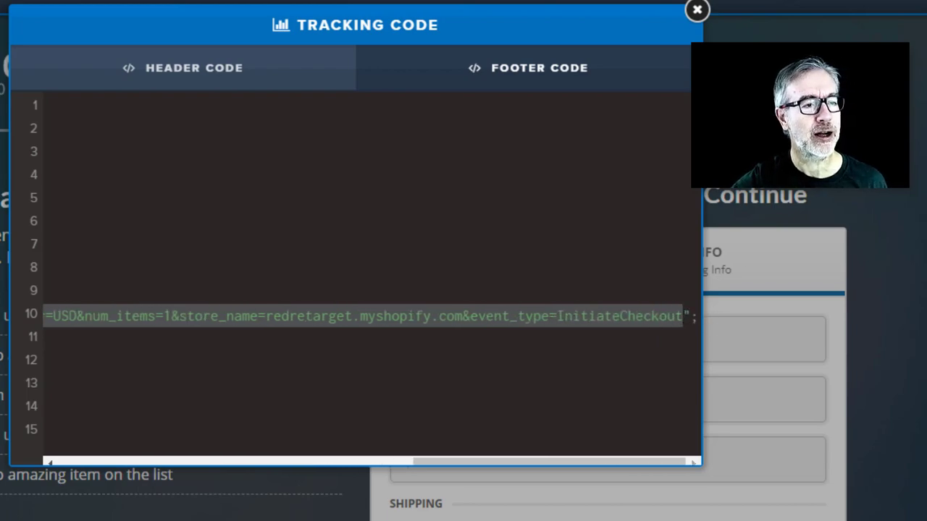
pyautogui.click(697, 9)
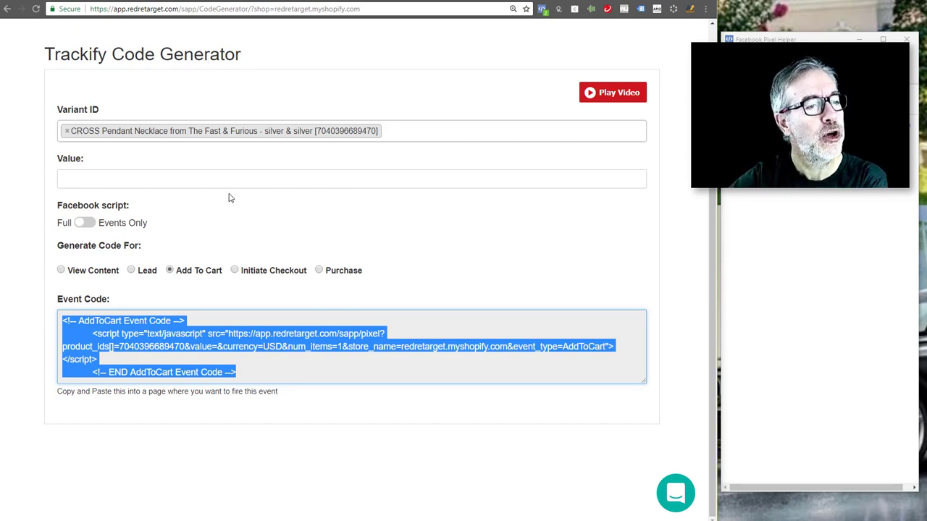
pyautogui.moveTo(426, 58)
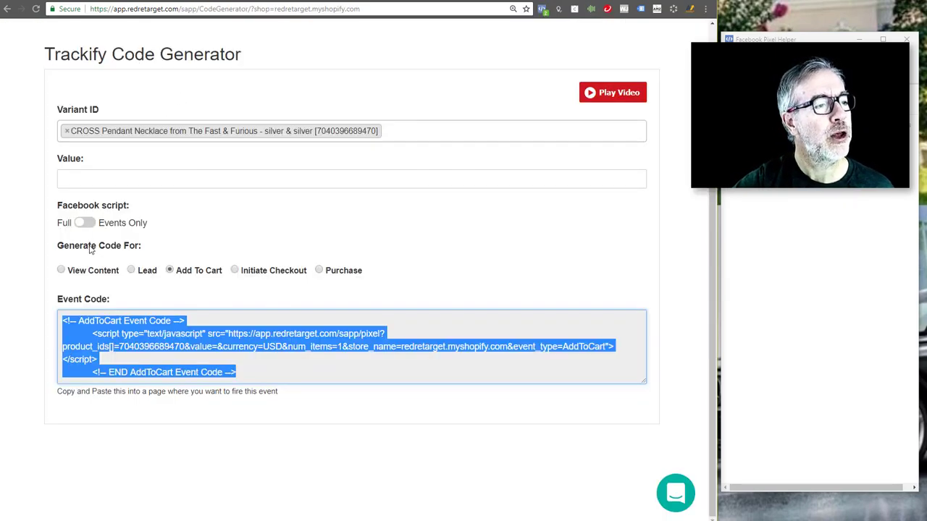
# Step: Switch the generator to the Initiate Checkout event and copy its generated code
pyautogui.click(84, 223)
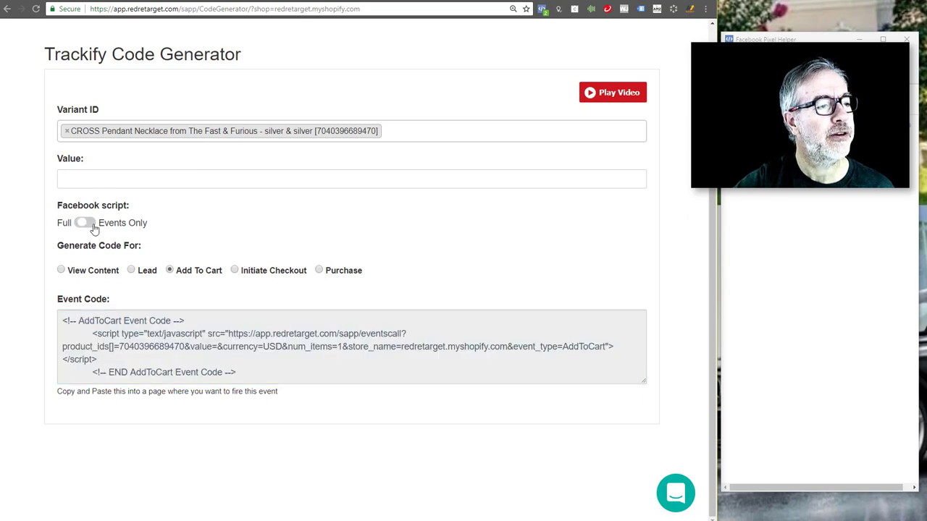
pyautogui.click(234, 271)
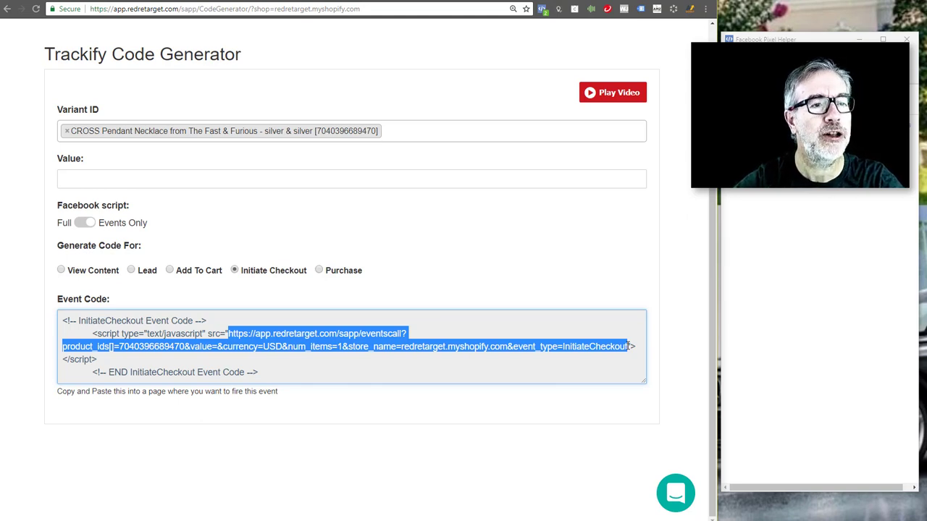
pyautogui.press('ctrl+a')
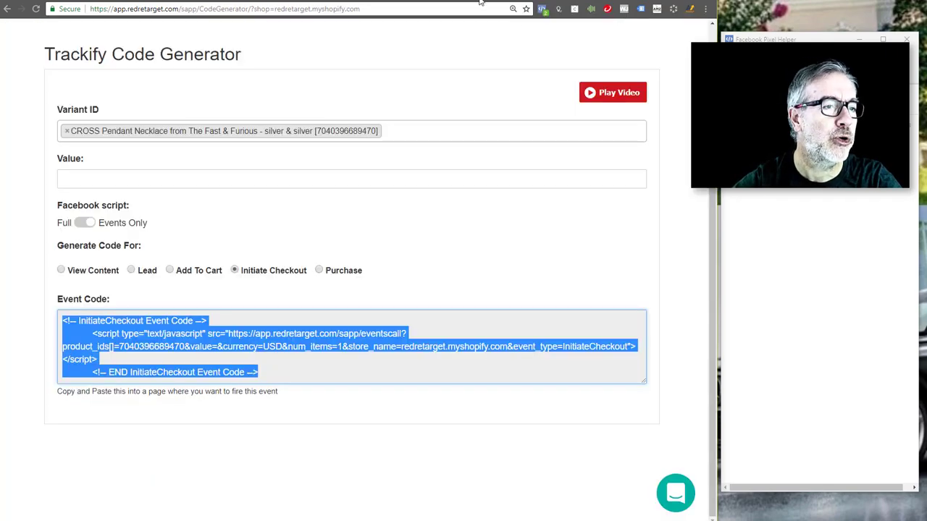
# Step: Select only the event URL through InitiateCheckout inside the script tag and copy it
pyautogui.click(148, 346)
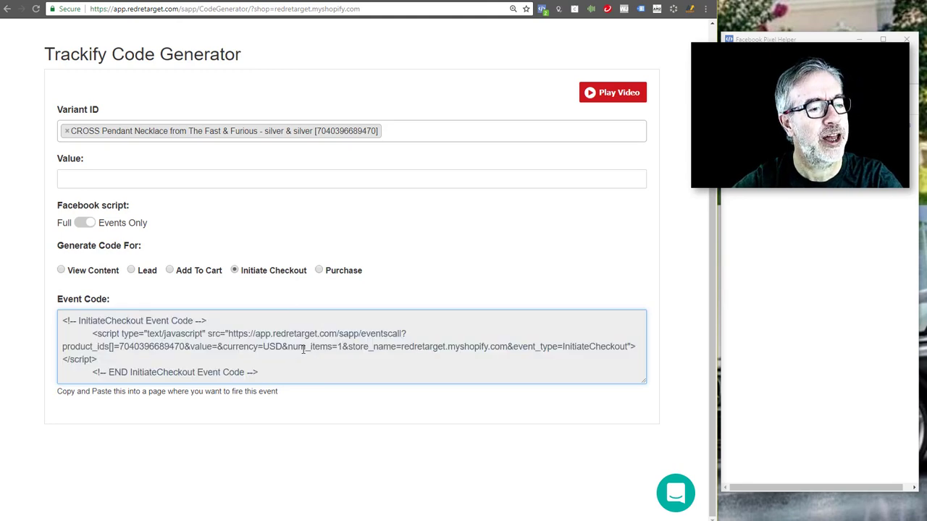
pyautogui.moveTo(229, 333); pyautogui.dragTo(412, 346)
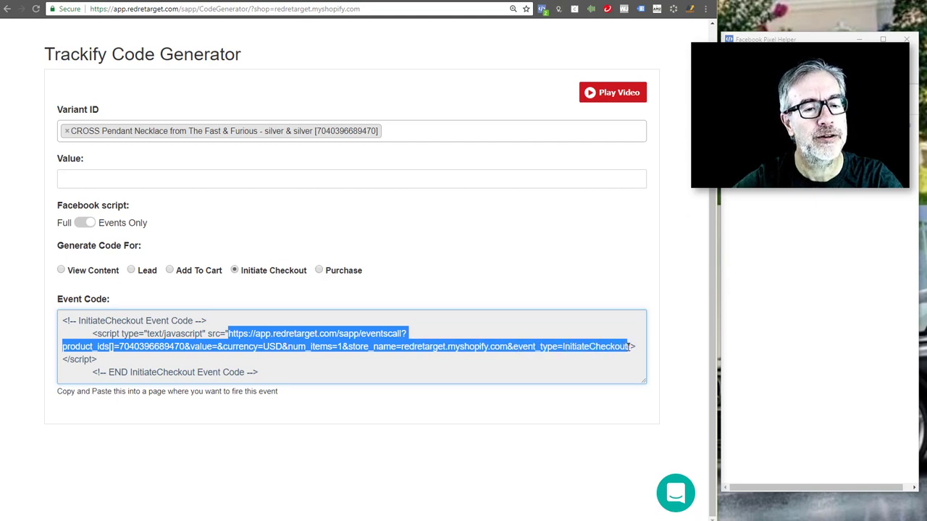
pyautogui.press('ctrl+a')
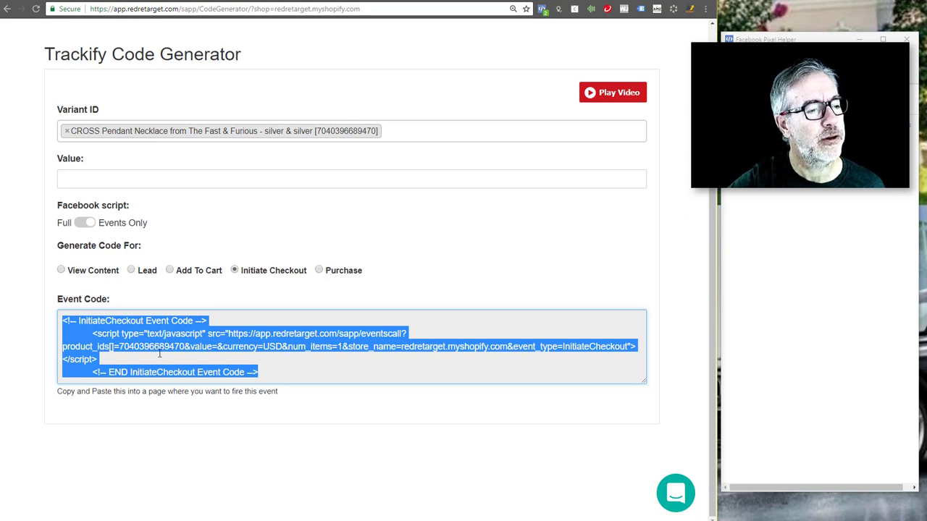
pyautogui.click(229, 333)
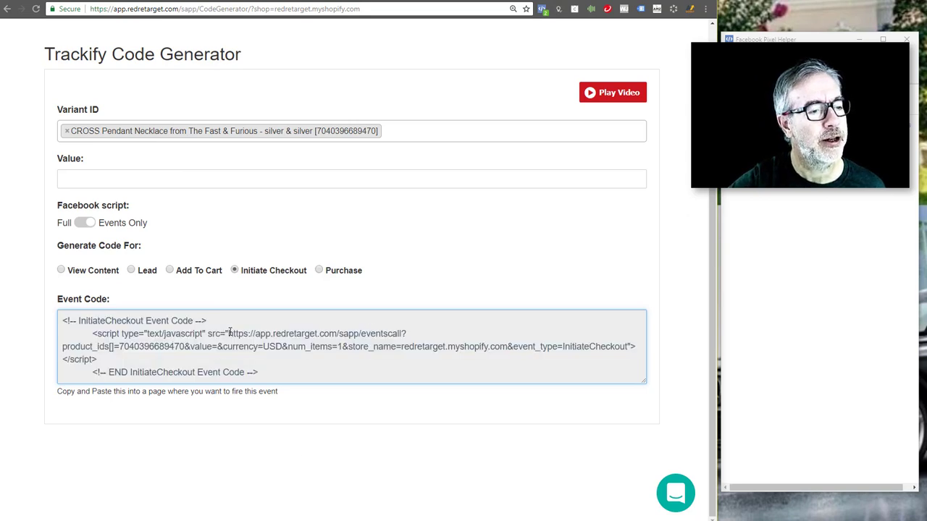
pyautogui.moveTo(229, 333); pyautogui.dragTo(620, 346)
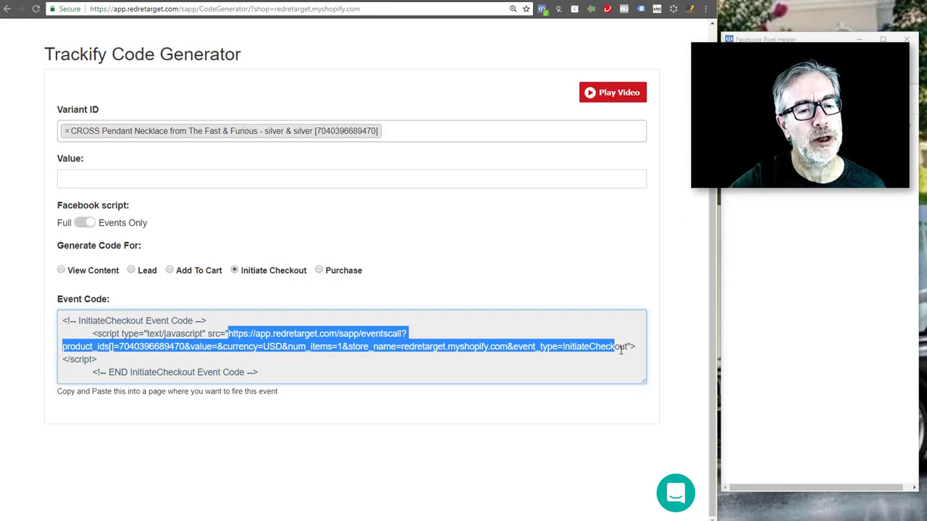
pyautogui.press('ctrl+a')
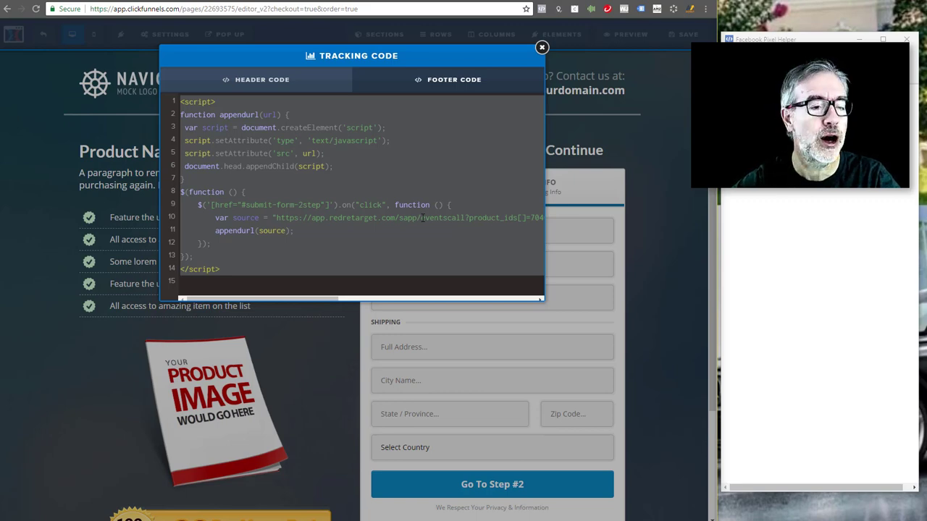
pyautogui.moveTo(426, 223)
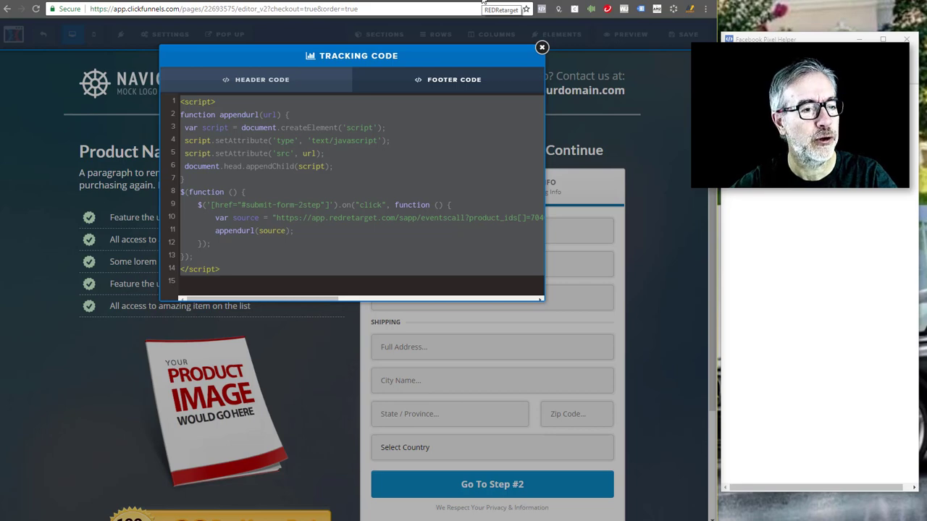
pyautogui.moveTo(646, 88)
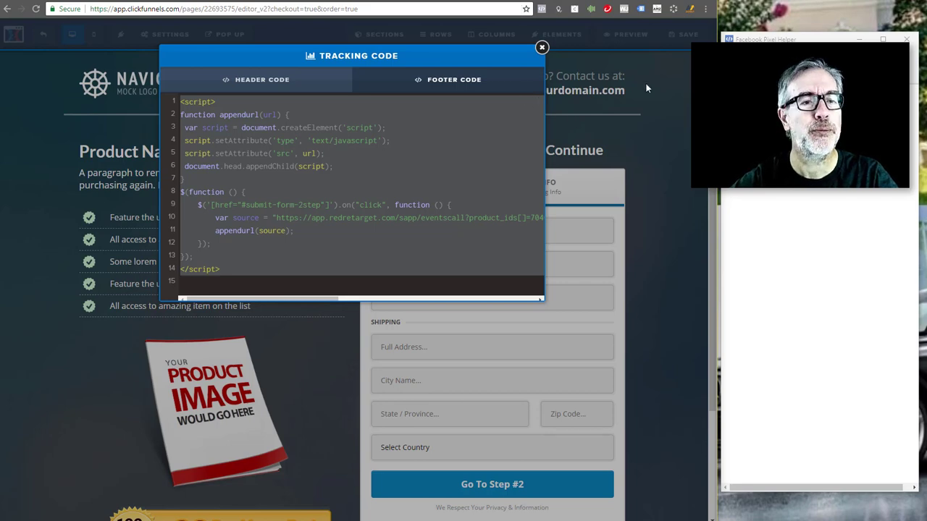